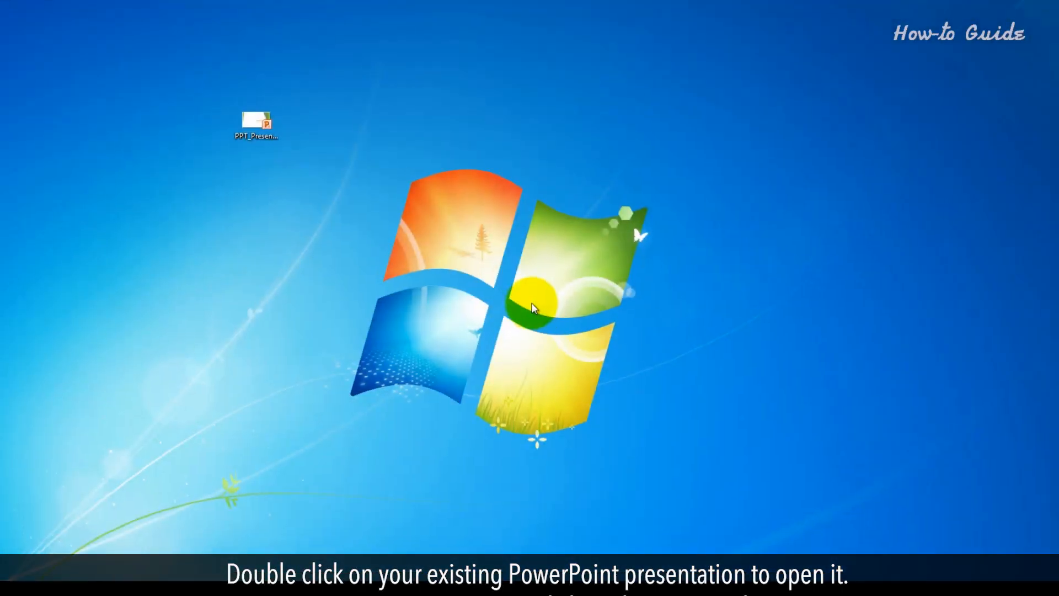
- Open the PPT_Presentation file from the desktop in PowerPoint 2010
{"action": "double_click", "coordinate": [256, 124]}
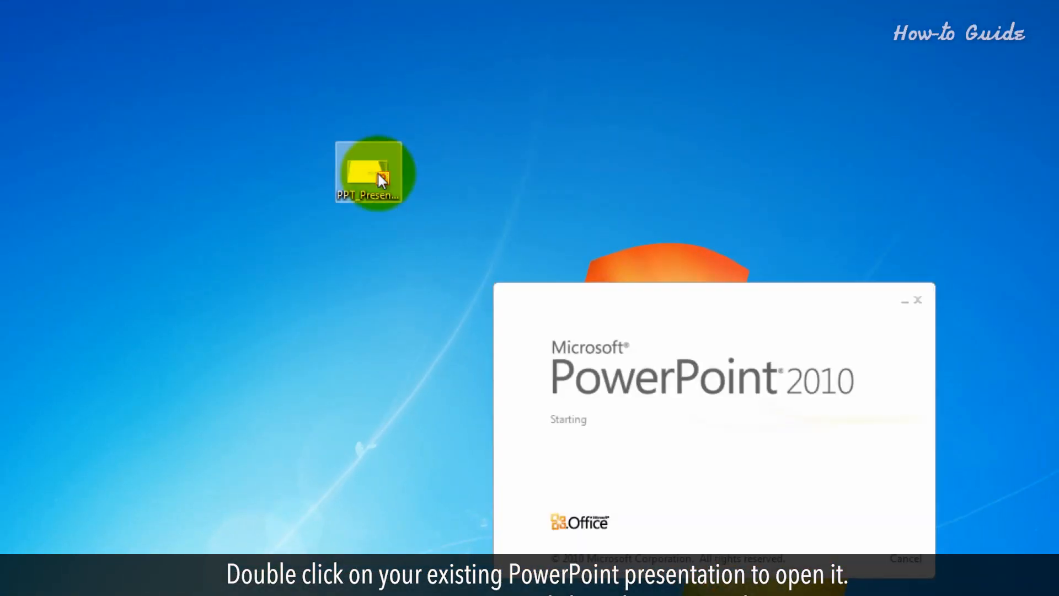
{"action": "double_click", "coordinate": [372, 171]}
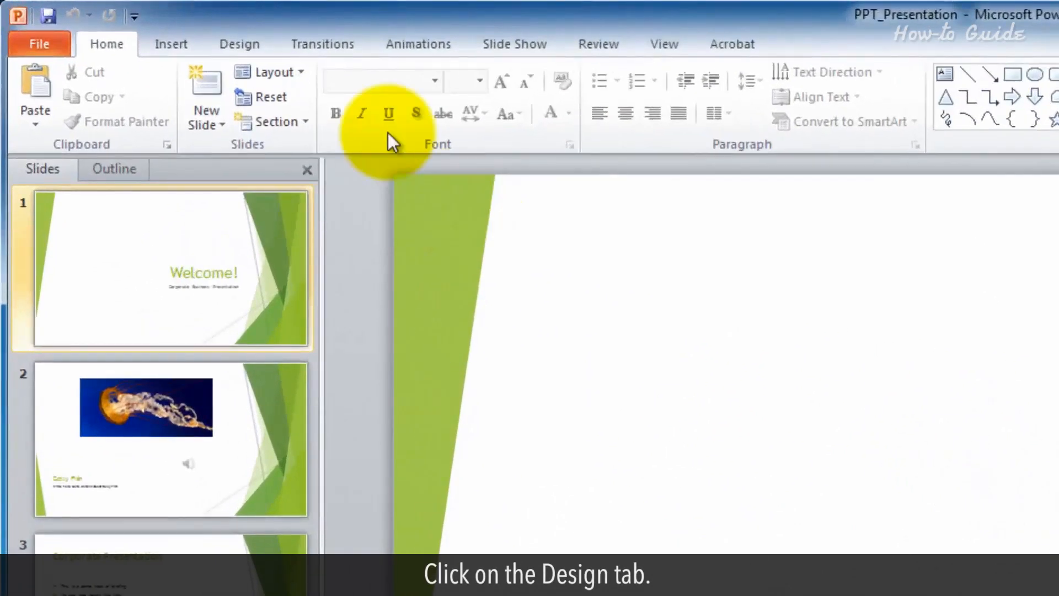
- Open Format Background from the Design tab's Background Styles menu
{"action": "left_click", "coordinate": [238, 43]}
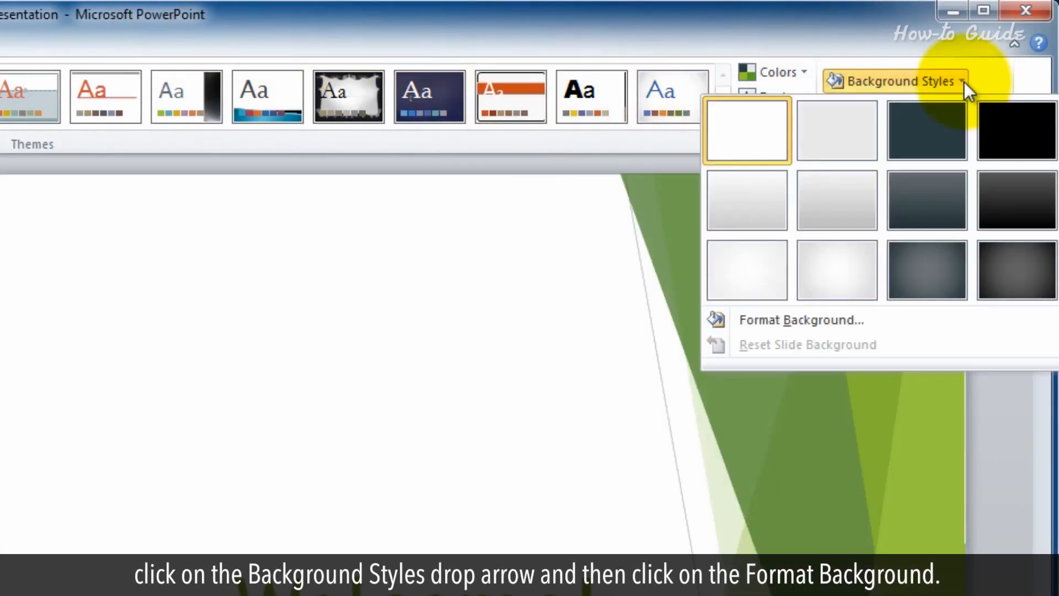
{"action": "mouse_move", "coordinate": [800, 320]}
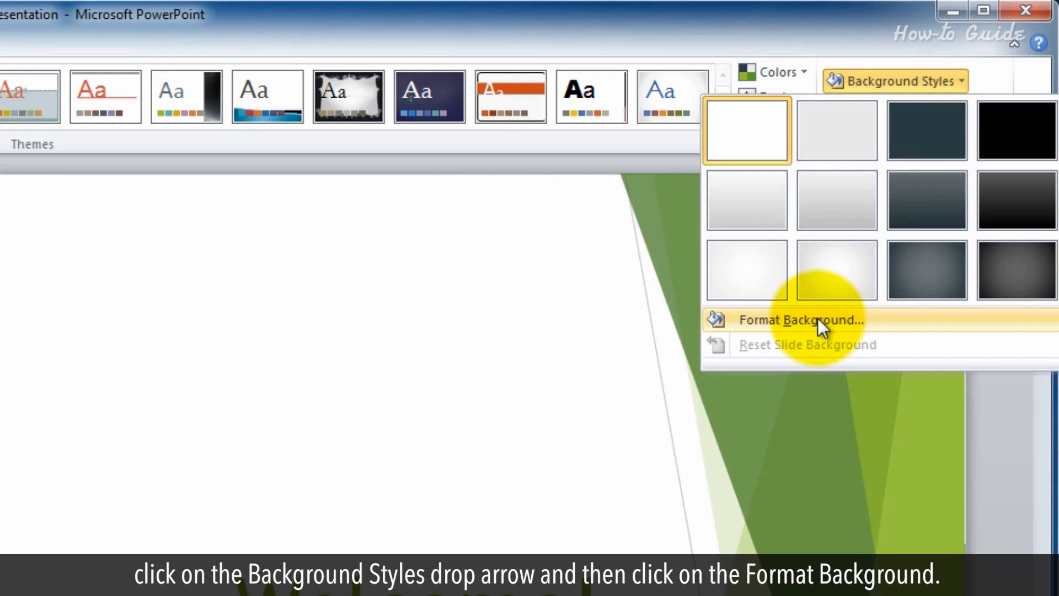
{"action": "left_click", "coordinate": [800, 319]}
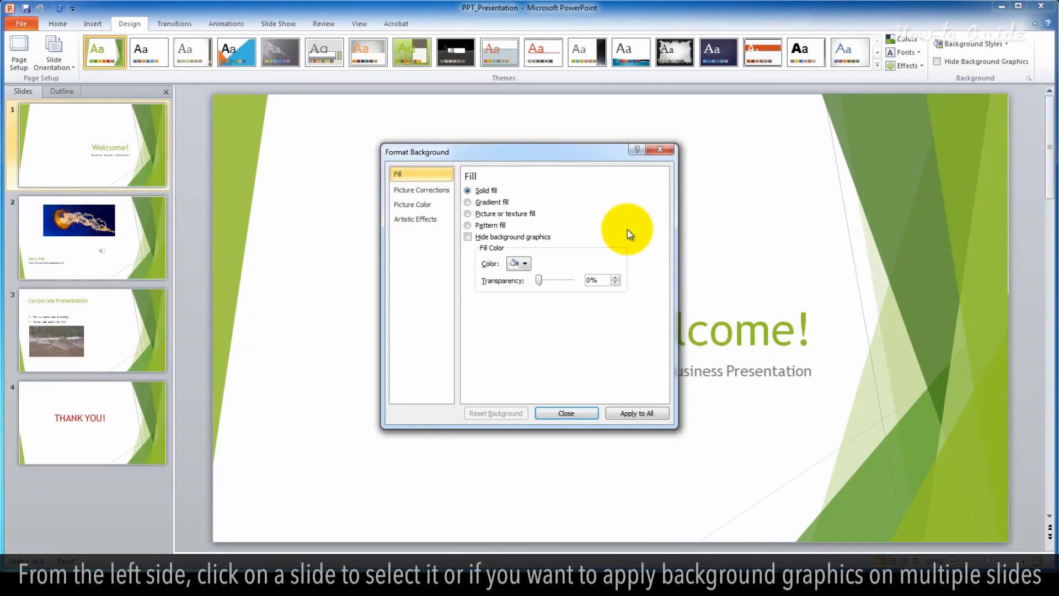
- Select slides 2 and 3 together in the Slides pane
{"action": "left_click", "coordinate": [93, 262]}
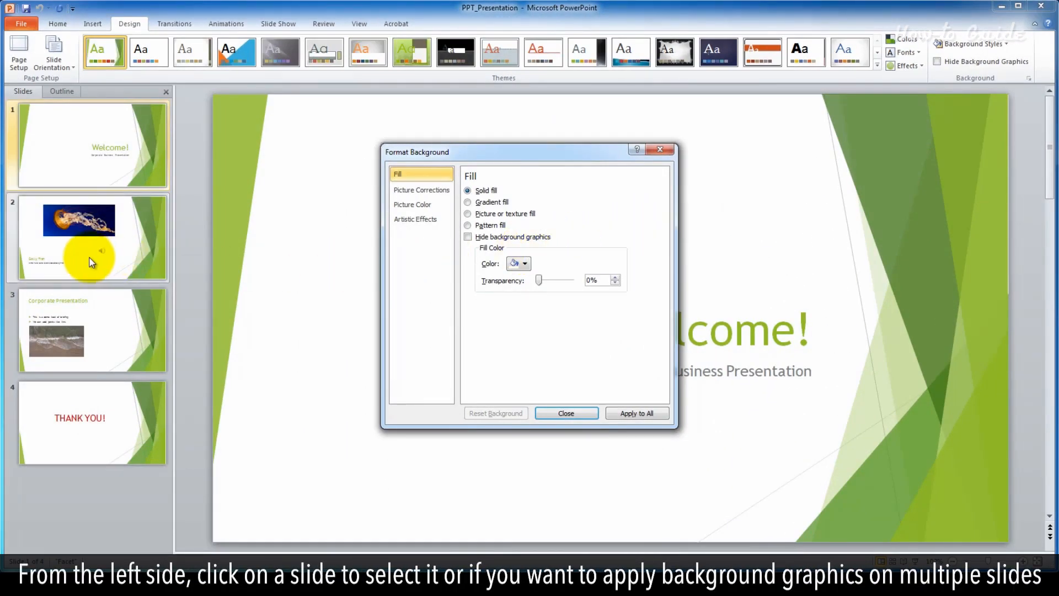
{"action": "left_click", "coordinate": [93, 237]}
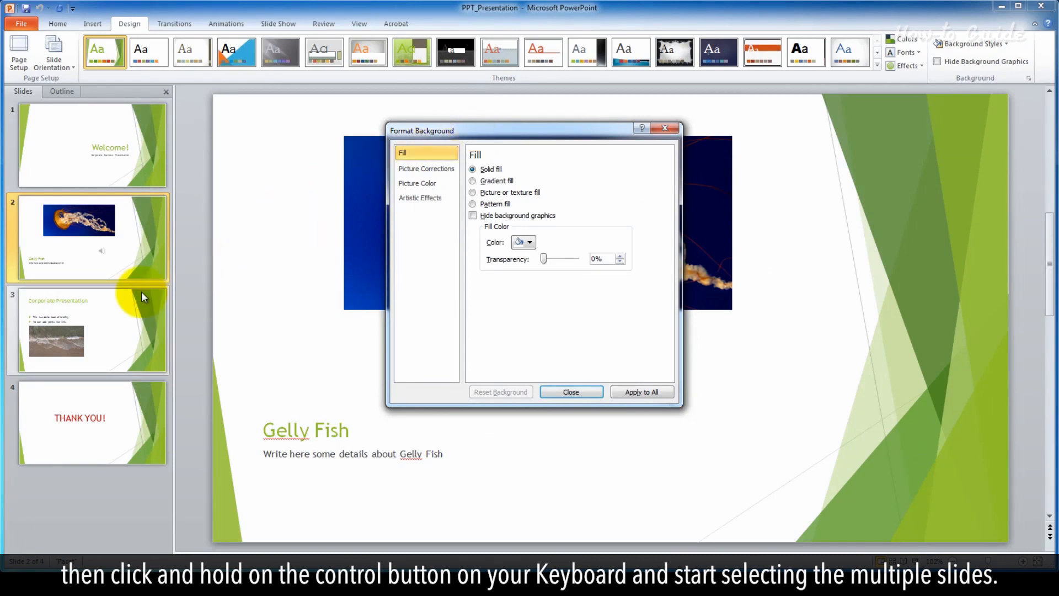
{"action": "mouse_move", "coordinate": [118, 318]}
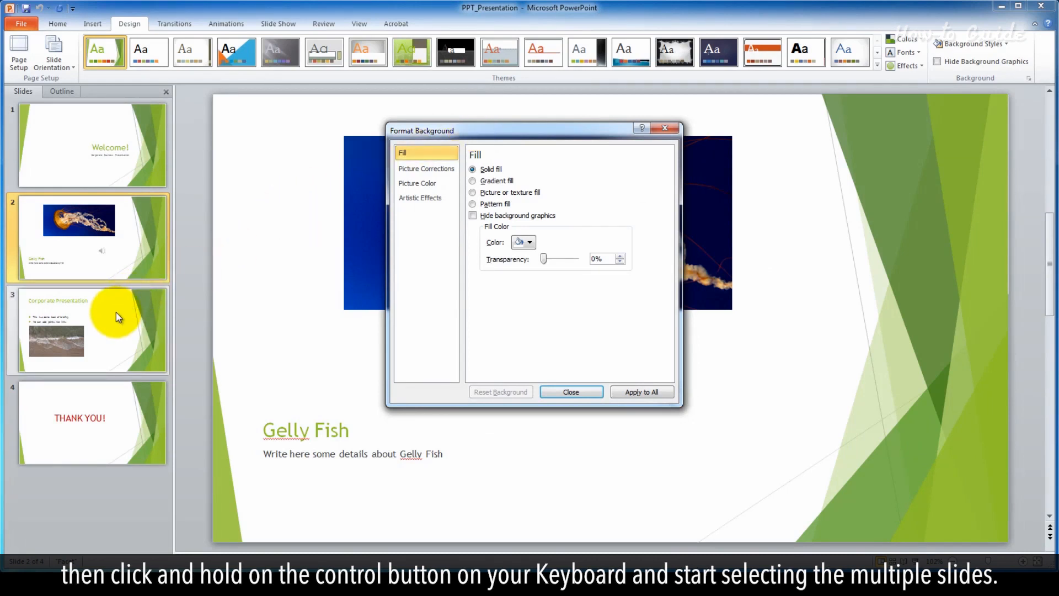
{"action": "left_click", "coordinate": [93, 330]}
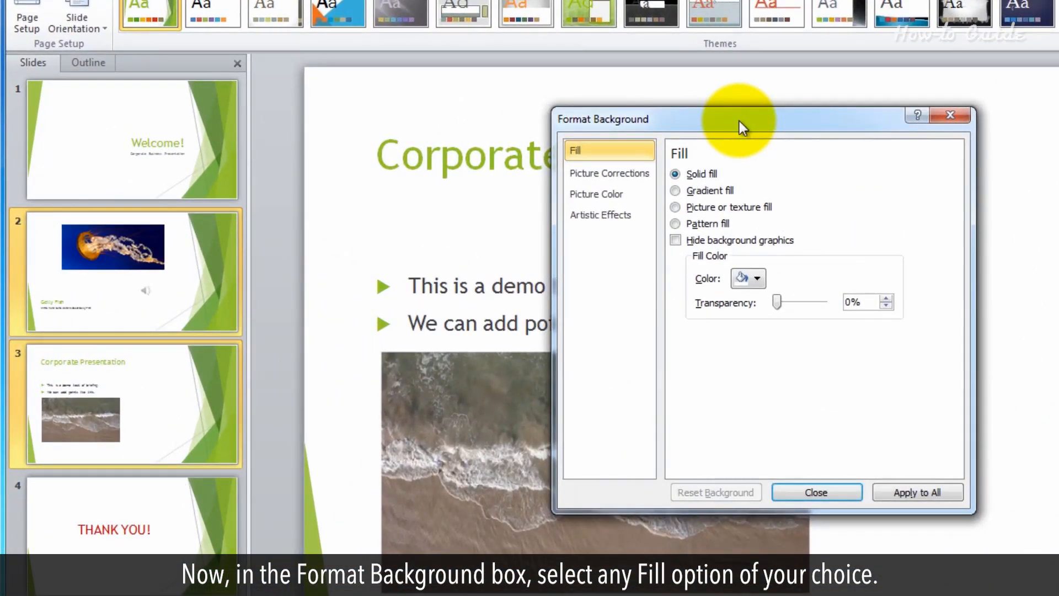
- Preview gradient and picture fills, then apply a solid pale cream fill
{"action": "left_click", "coordinate": [675, 190]}
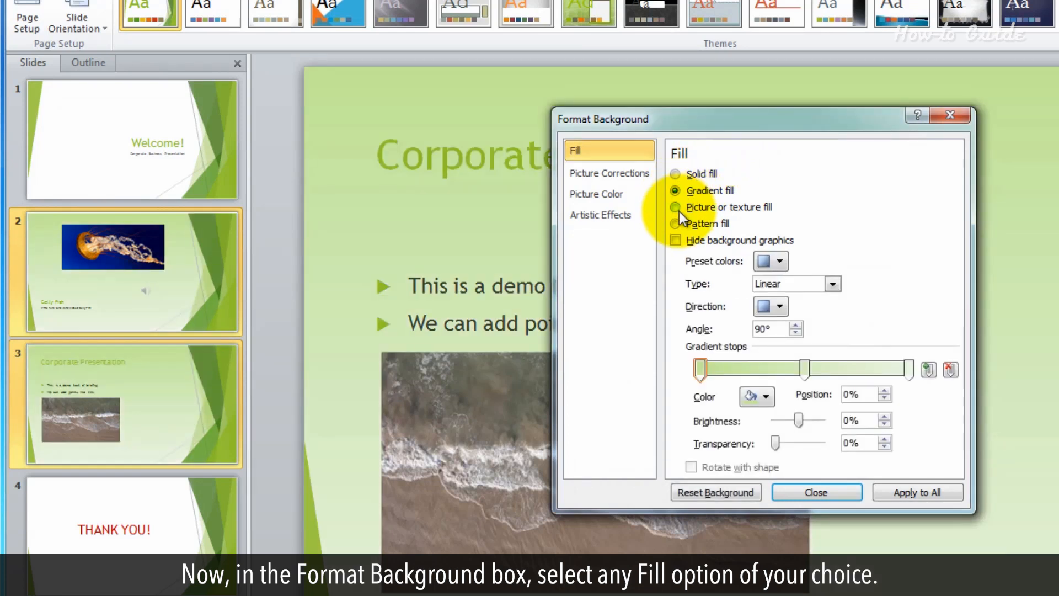
{"action": "left_click", "coordinate": [675, 224]}
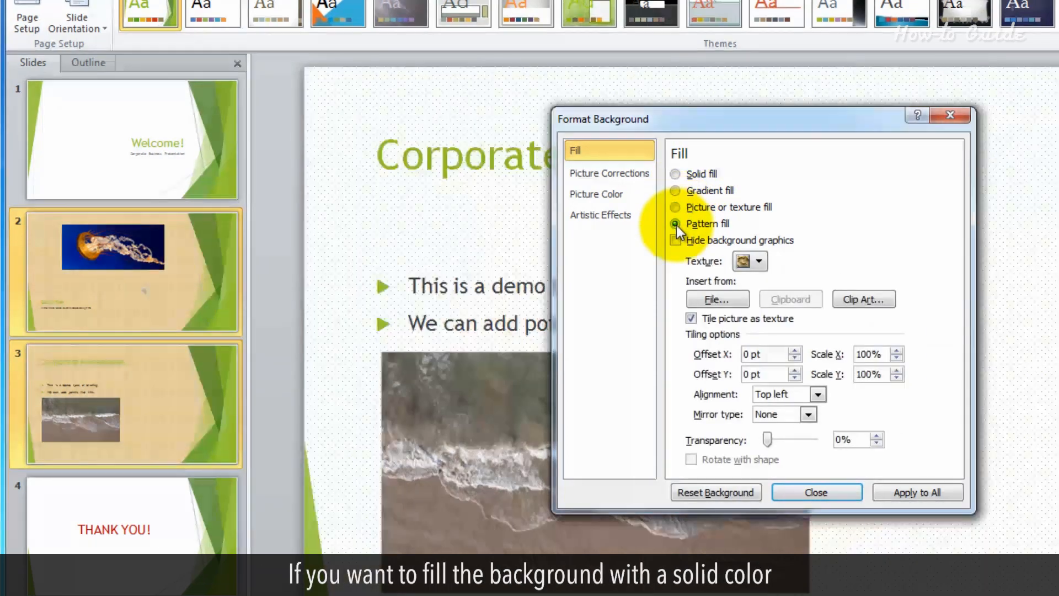
{"action": "left_click", "coordinate": [674, 174]}
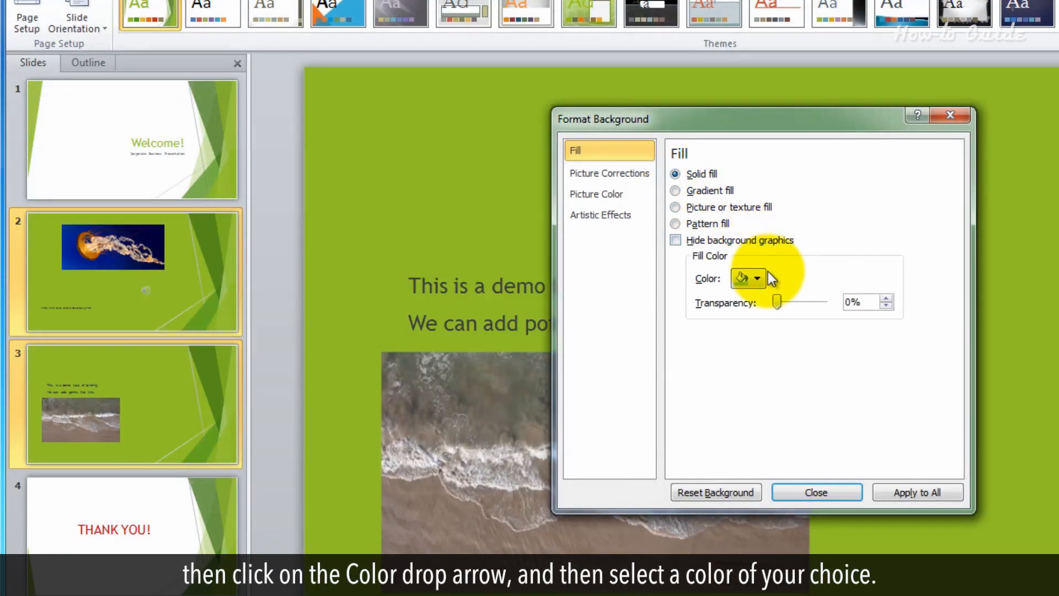
{"action": "left_click", "coordinate": [756, 278]}
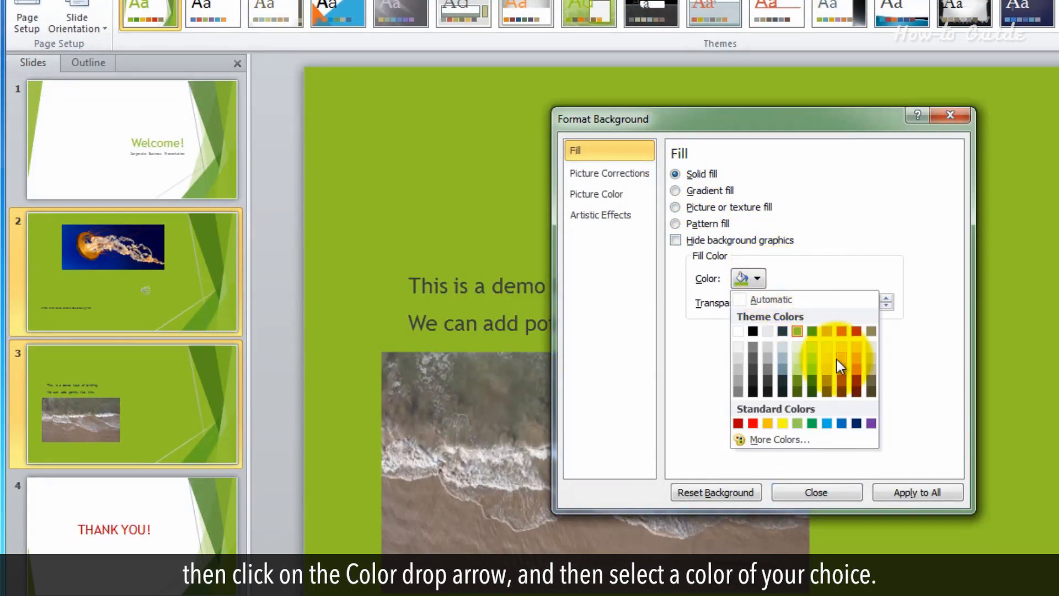
{"action": "left_click", "coordinate": [839, 361]}
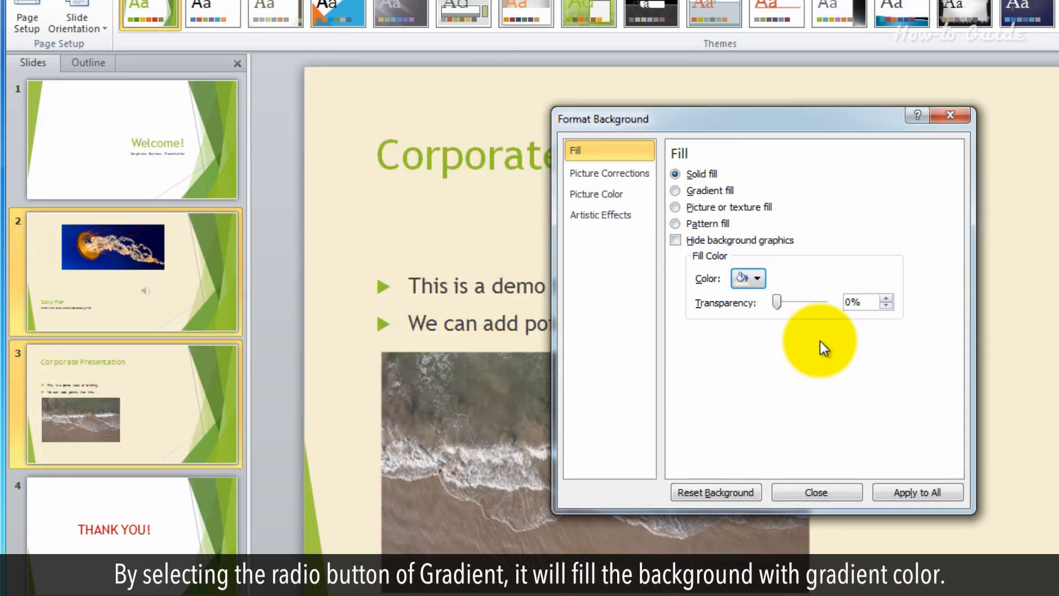
- Switch to a gradient fill, apply a preset gradient and adjust its direction
{"action": "left_click", "coordinate": [674, 190]}
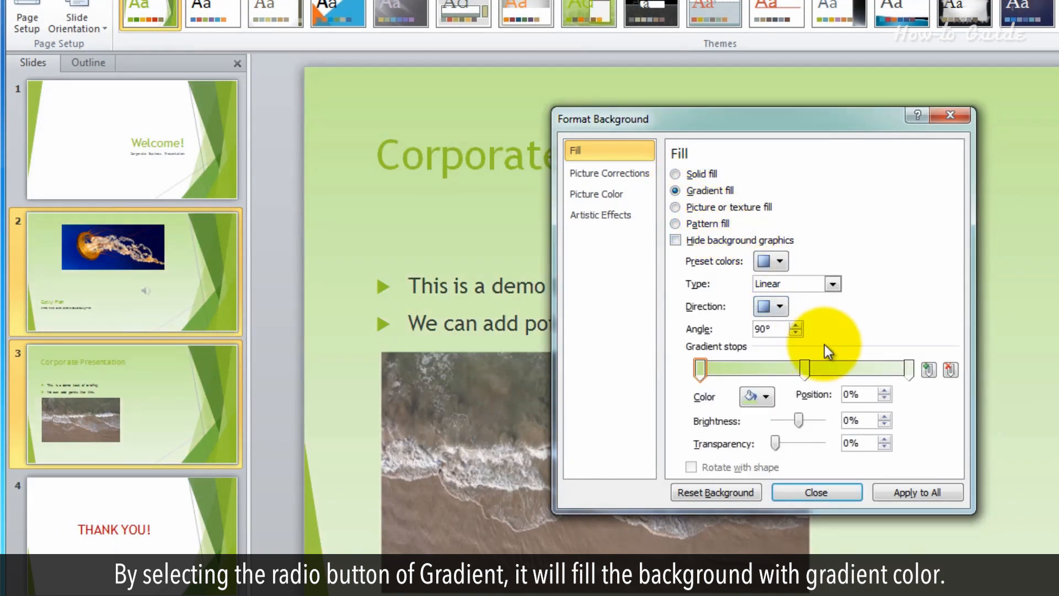
{"action": "mouse_move", "coordinate": [838, 348]}
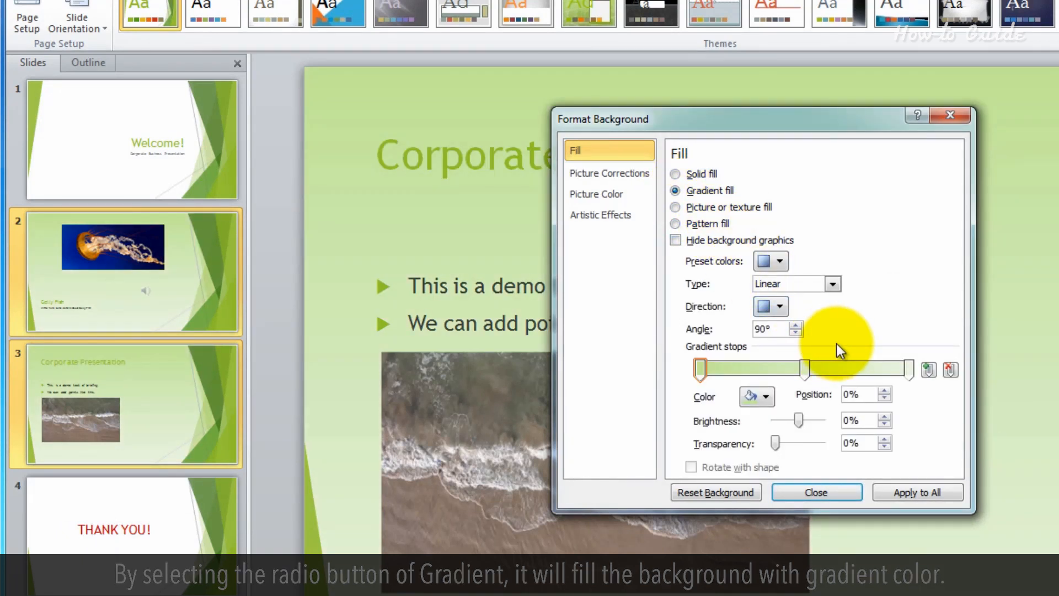
{"action": "left_click", "coordinate": [779, 262]}
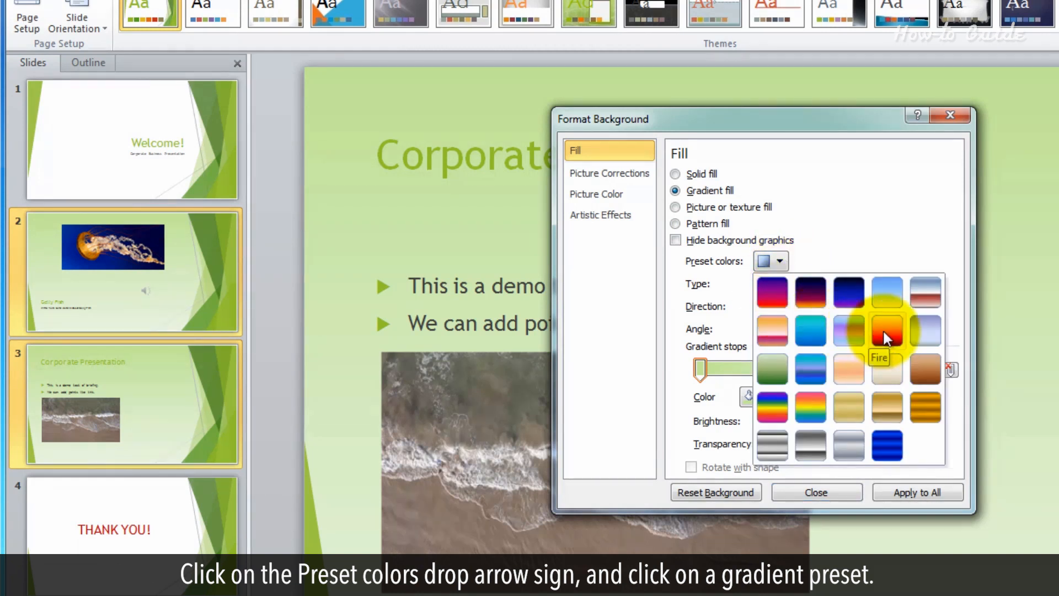
{"action": "left_click", "coordinate": [886, 332]}
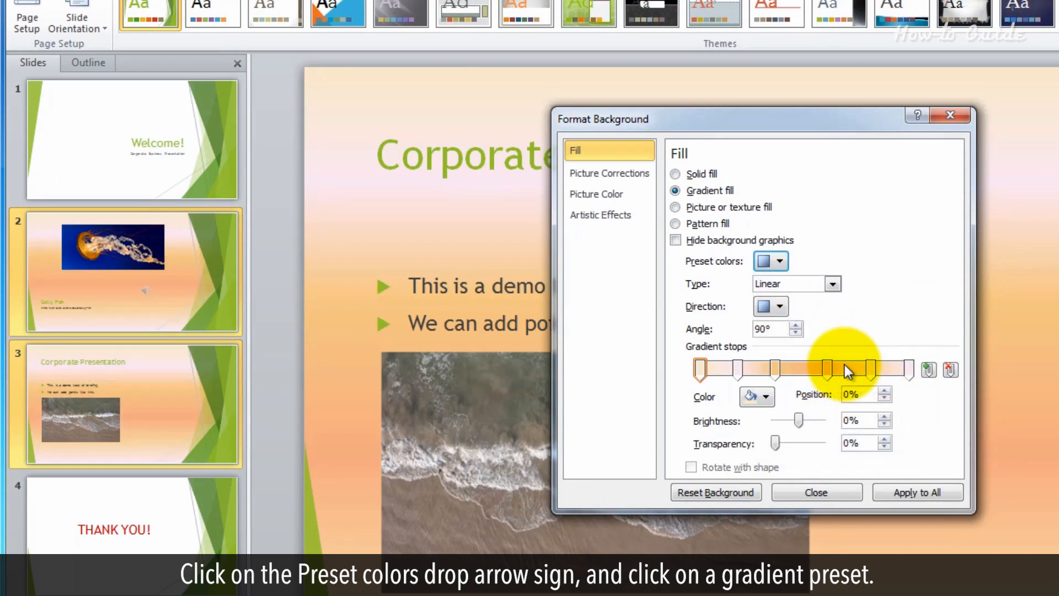
{"action": "left_click", "coordinate": [779, 307]}
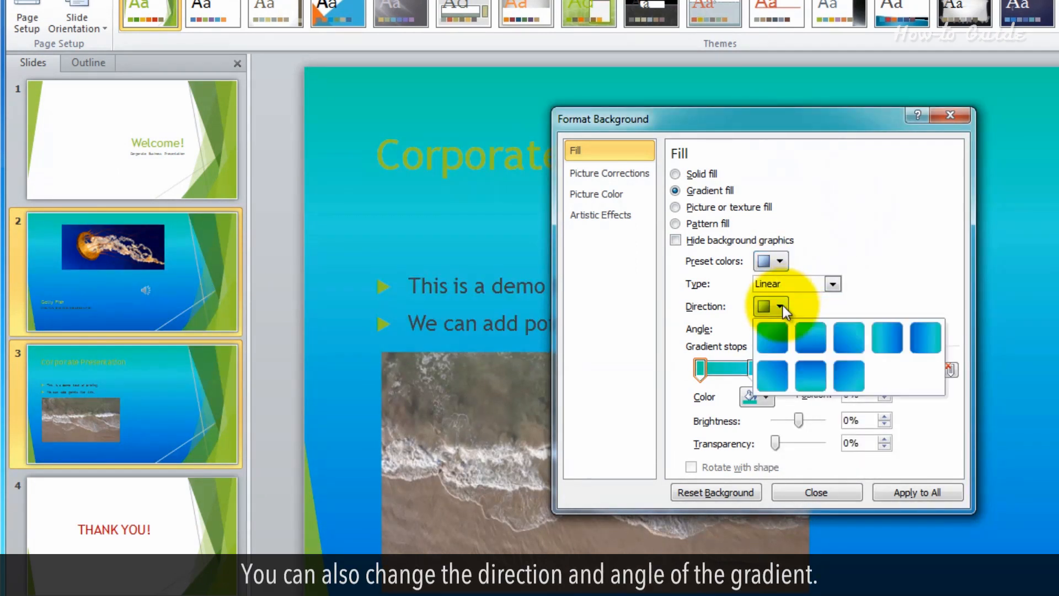
{"action": "mouse_move", "coordinate": [810, 378]}
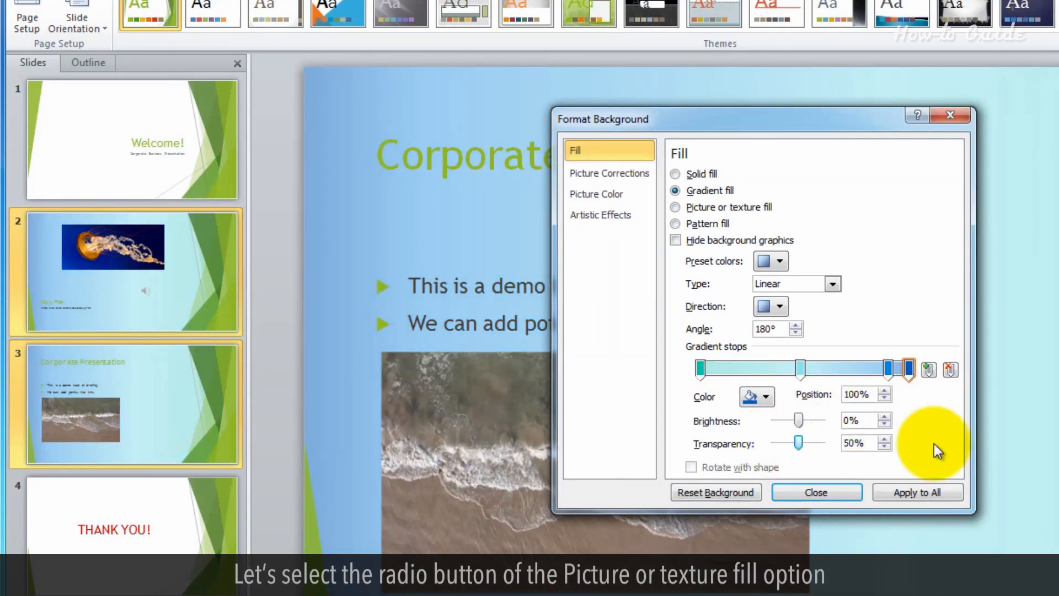
{"action": "mouse_move", "coordinate": [677, 214]}
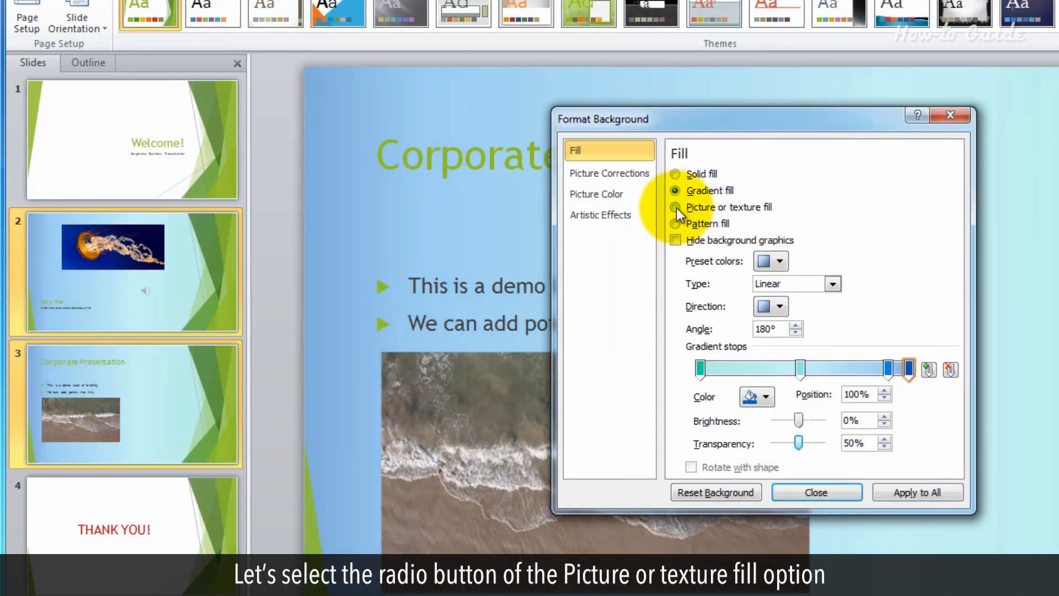
- Switch to Picture or texture fill and browse for a picture file
{"action": "left_click", "coordinate": [675, 207]}
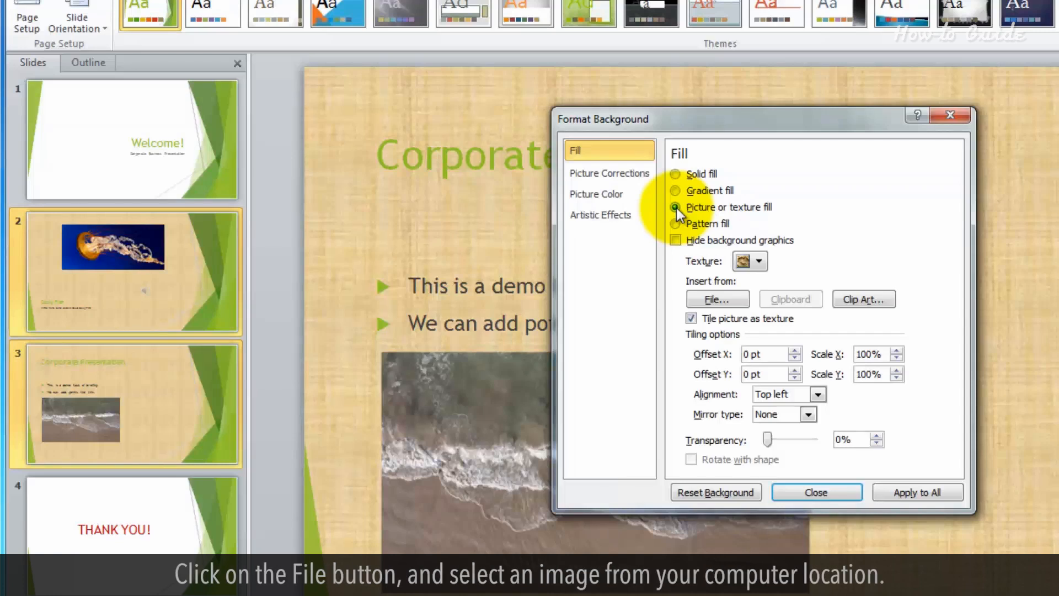
{"action": "left_click", "coordinate": [716, 299]}
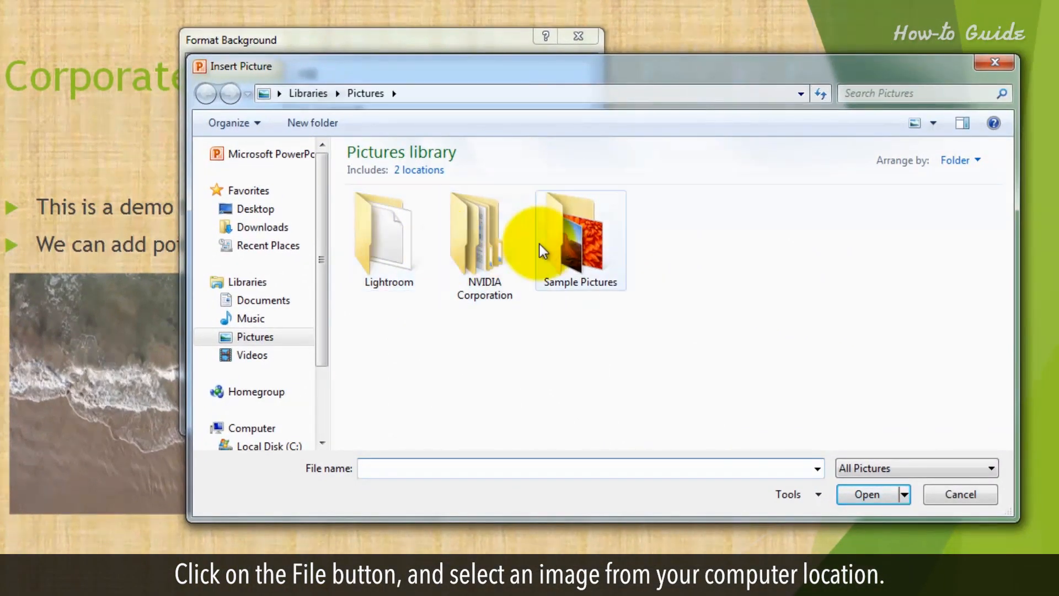
- Insert the Chrysanthemum picture from Sample Pictures as the background
{"action": "double_click", "coordinate": [579, 241]}
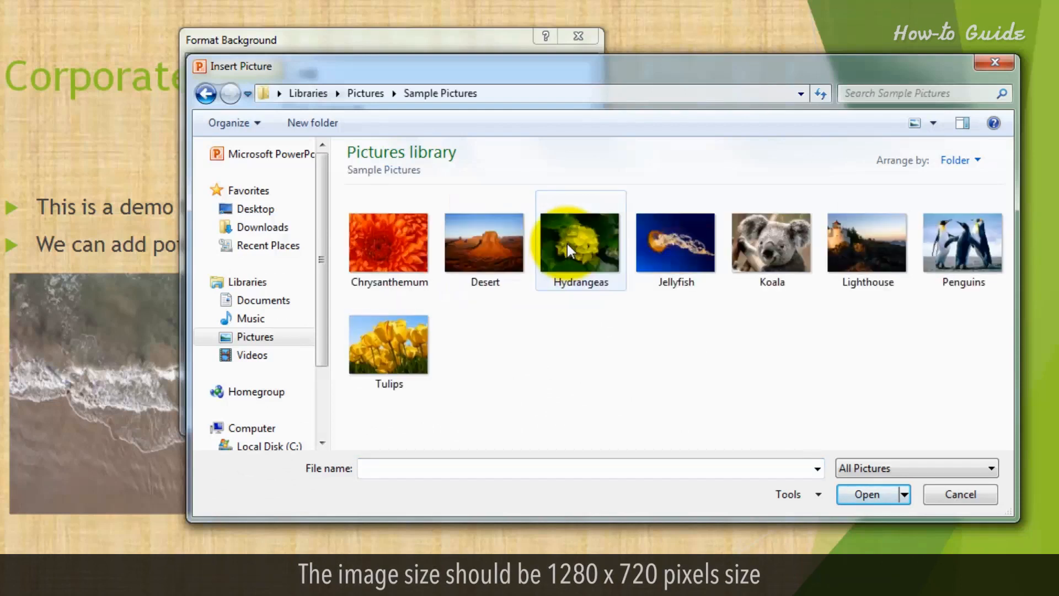
{"action": "mouse_move", "coordinate": [551, 338]}
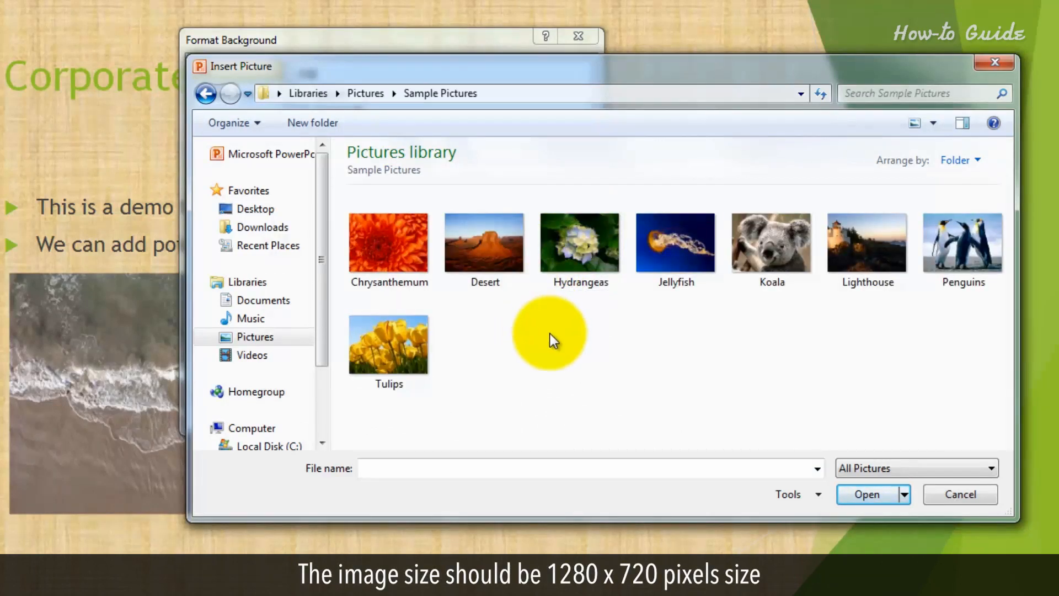
{"action": "left_click", "coordinate": [389, 243]}
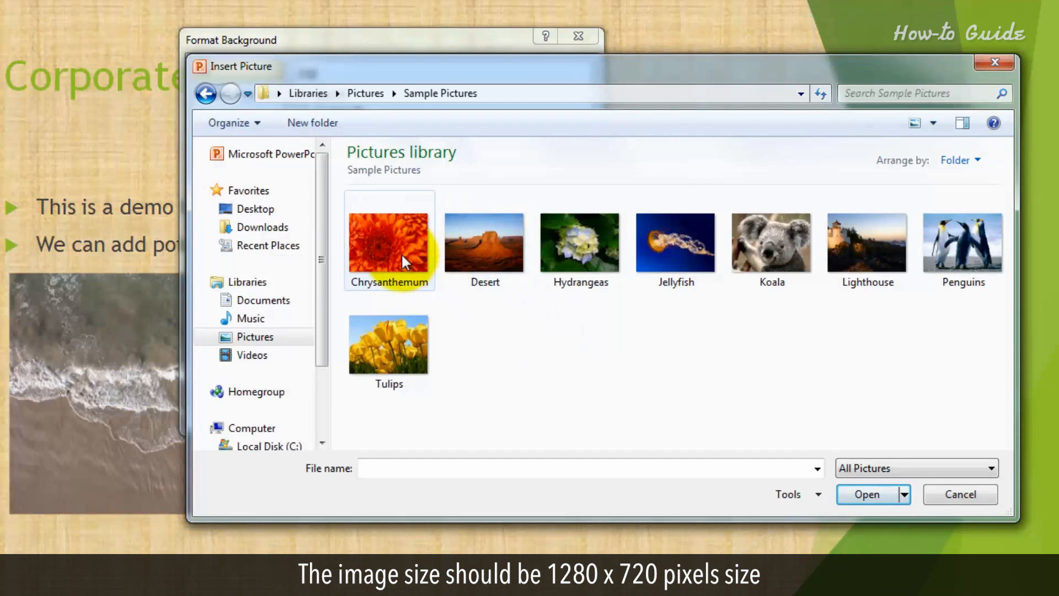
{"action": "left_click", "coordinate": [389, 241]}
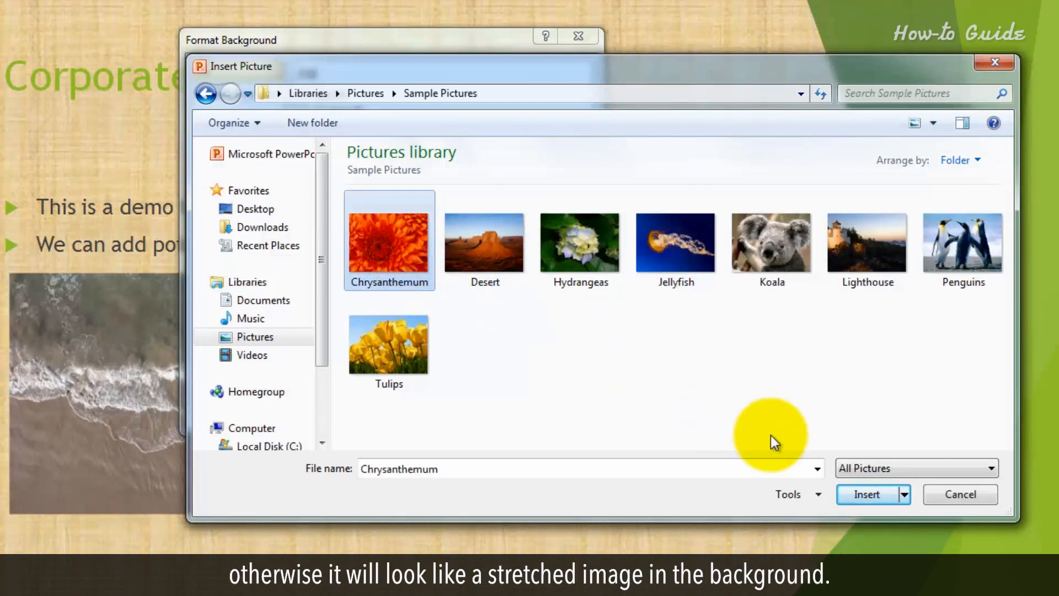
{"action": "mouse_move", "coordinate": [797, 451]}
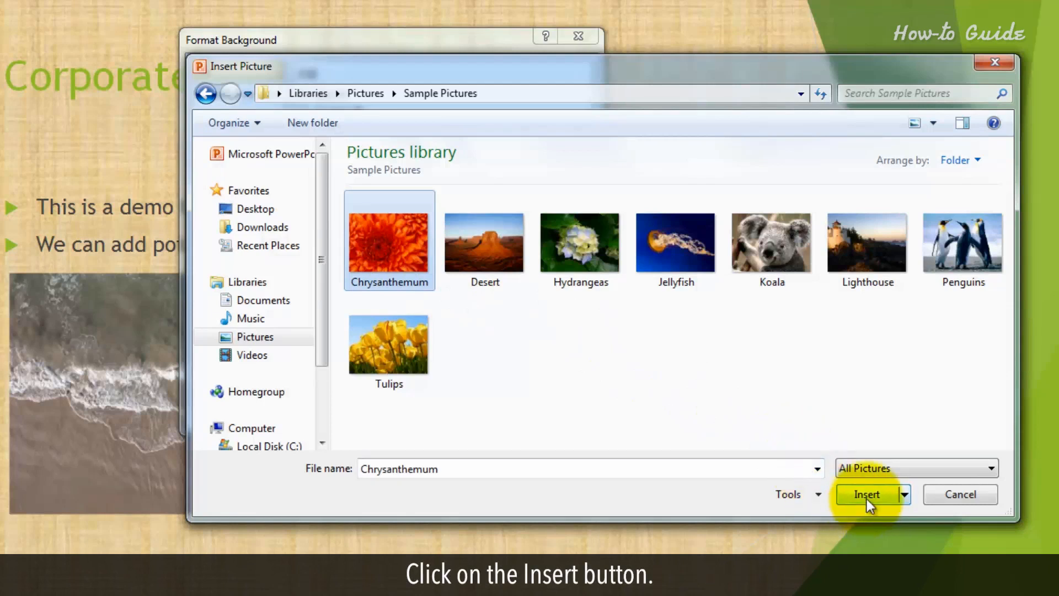
{"action": "left_click", "coordinate": [868, 493]}
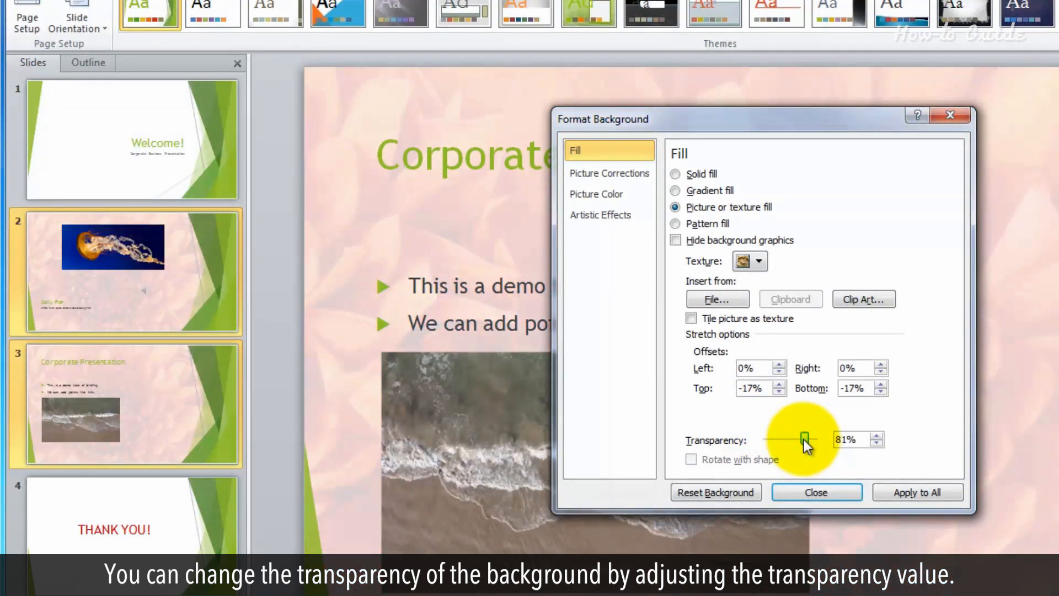
{"action": "mouse_move", "coordinate": [794, 441]}
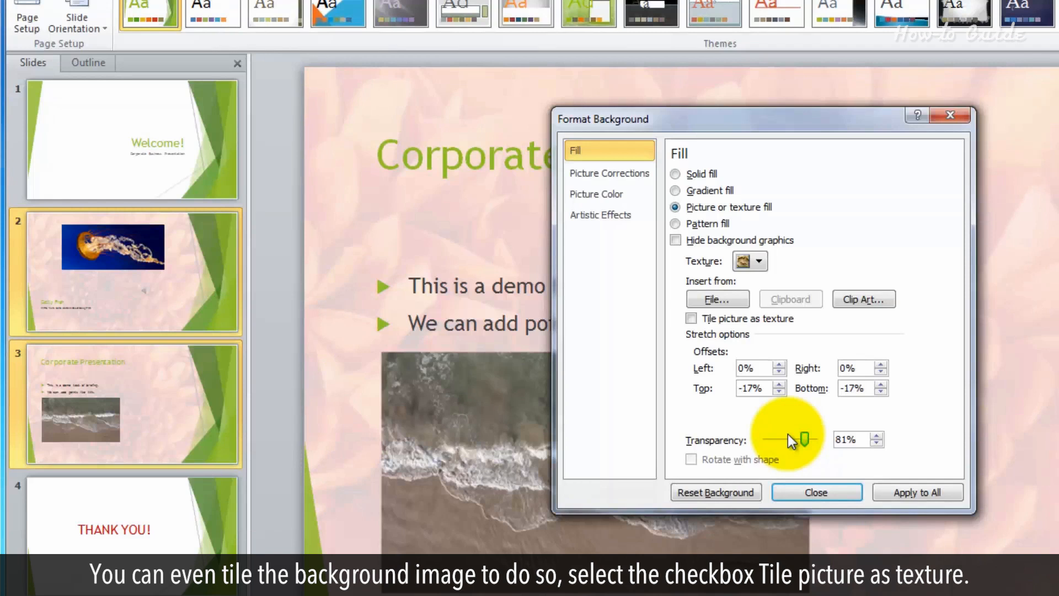
{"action": "mouse_move", "coordinate": [688, 271]}
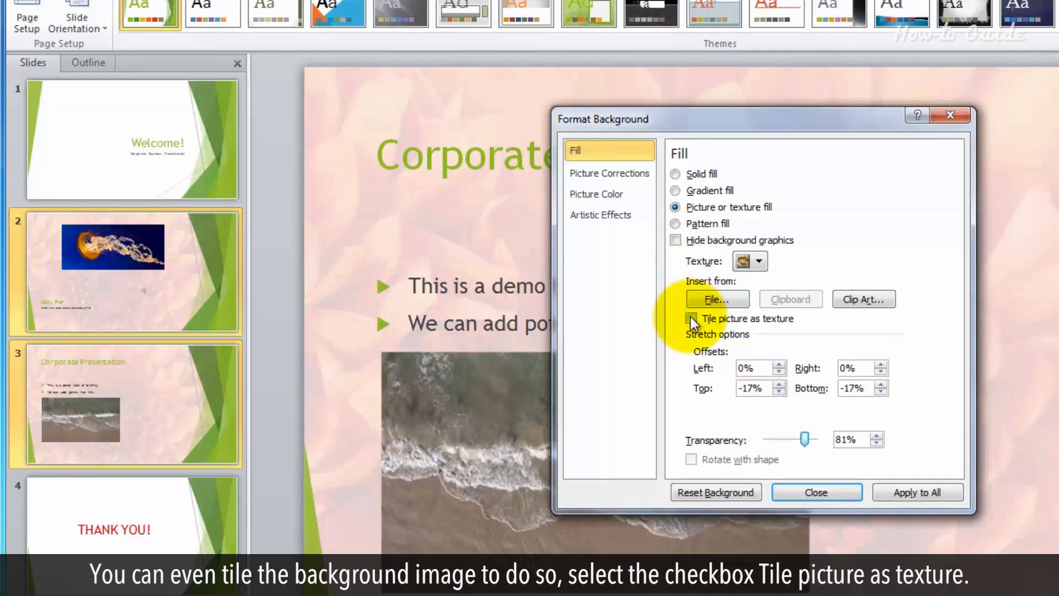
- Tile the picture as a texture at 50% scale with Center alignment
{"action": "left_click", "coordinate": [690, 319]}
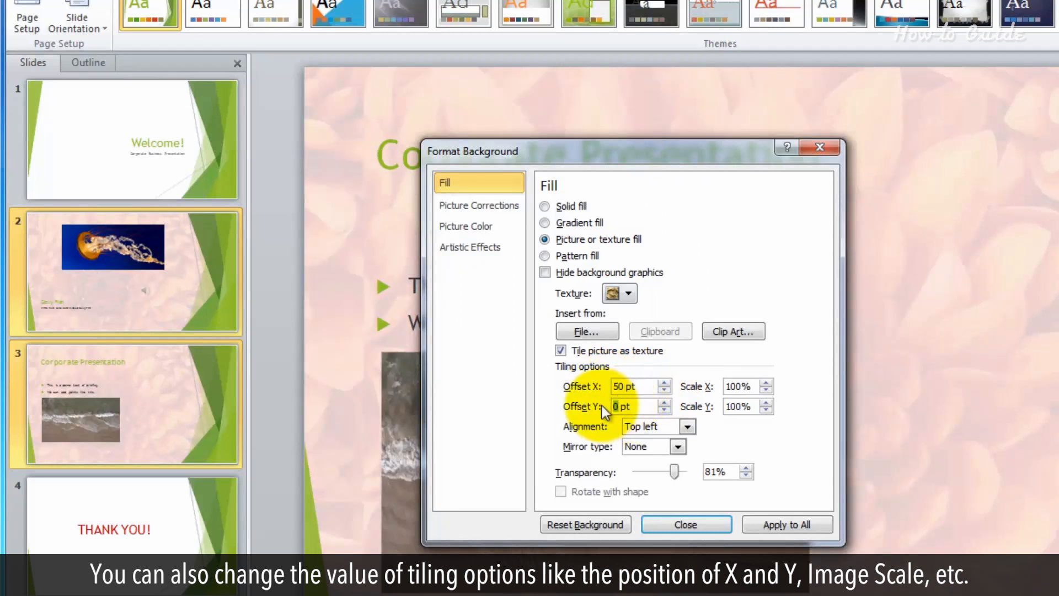
{"action": "left_click", "coordinate": [665, 402]}
{"action": "type", "text": "50"}
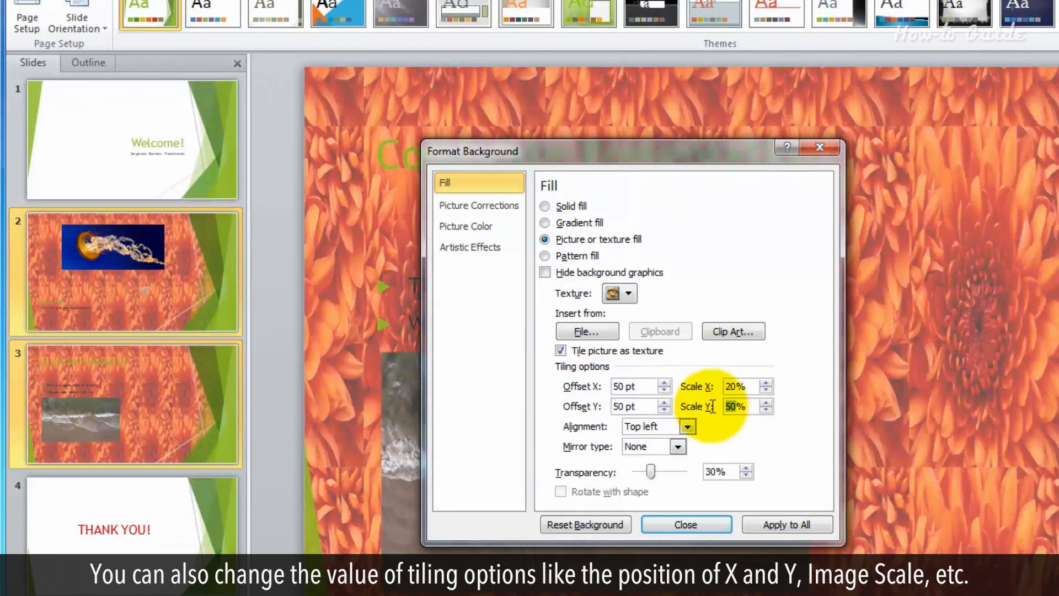
{"action": "left_click", "coordinate": [688, 426]}
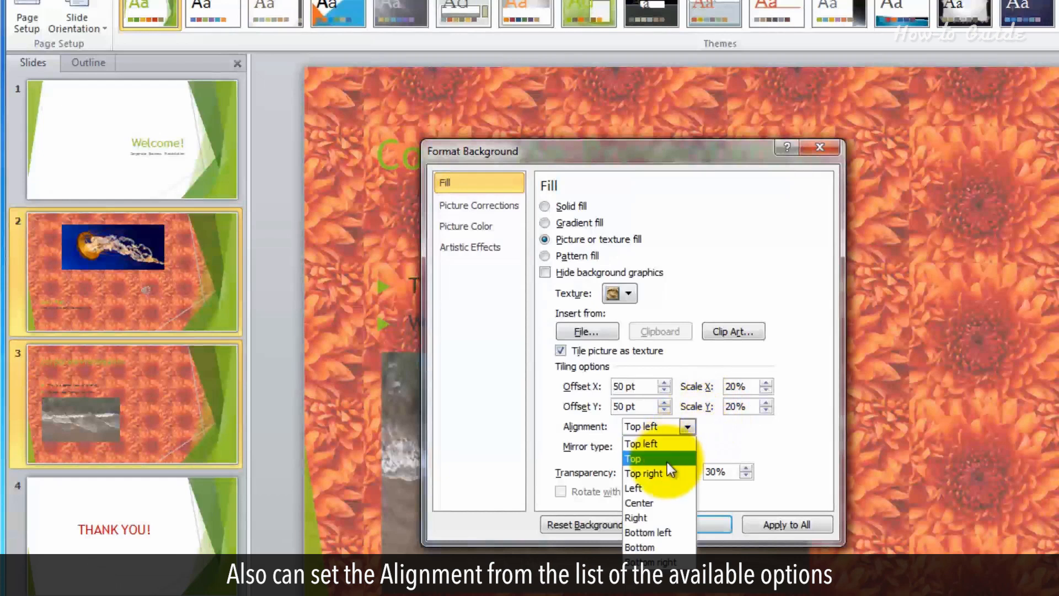
{"action": "left_click", "coordinate": [642, 473]}
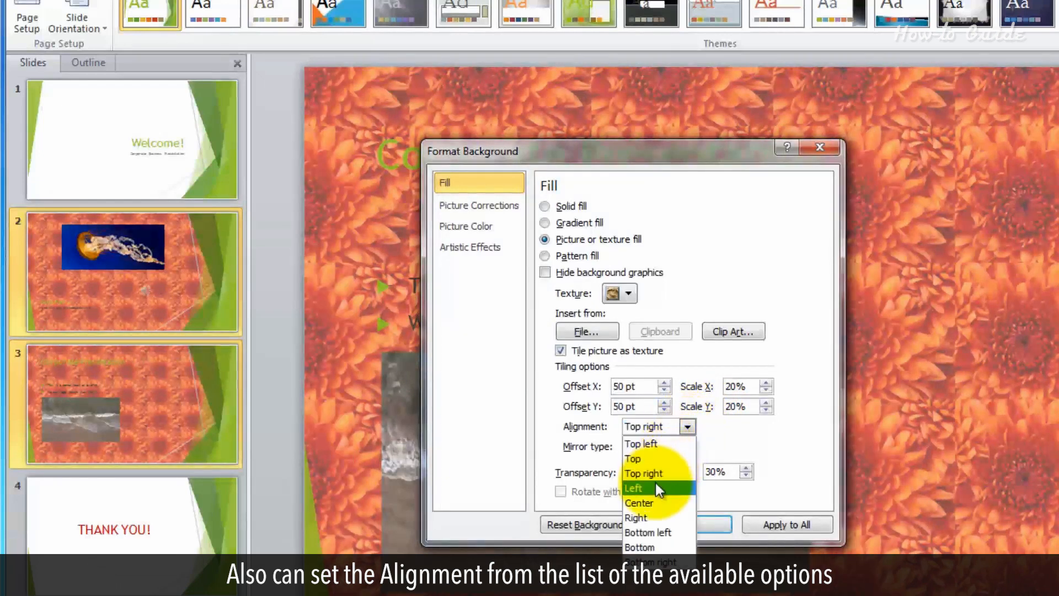
{"action": "left_click", "coordinate": [639, 503]}
{"action": "type", "text": "50"}
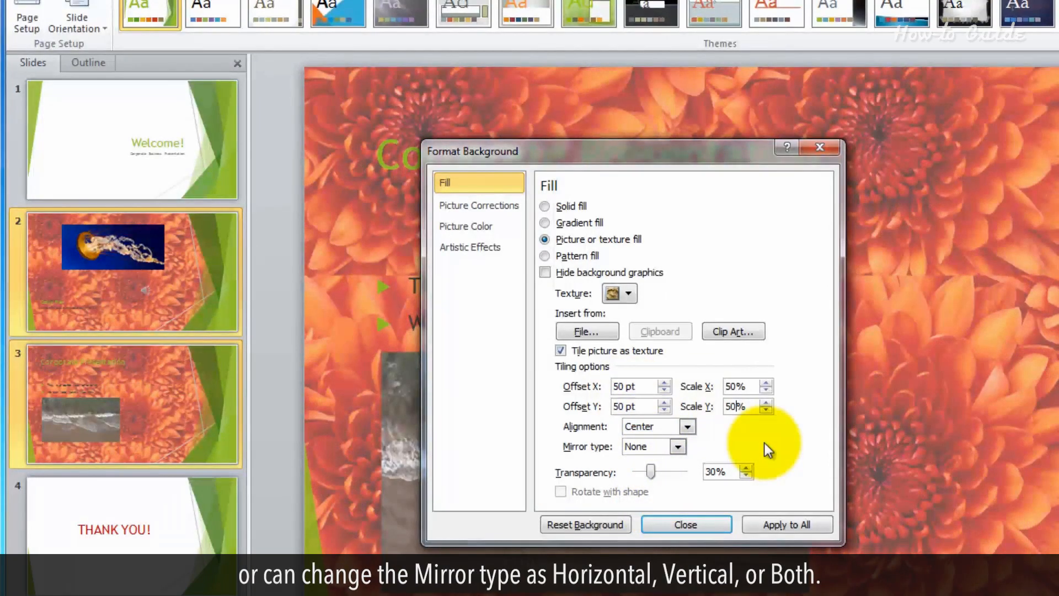
- Set the tile mirror type to Both
{"action": "left_click", "coordinate": [687, 446]}
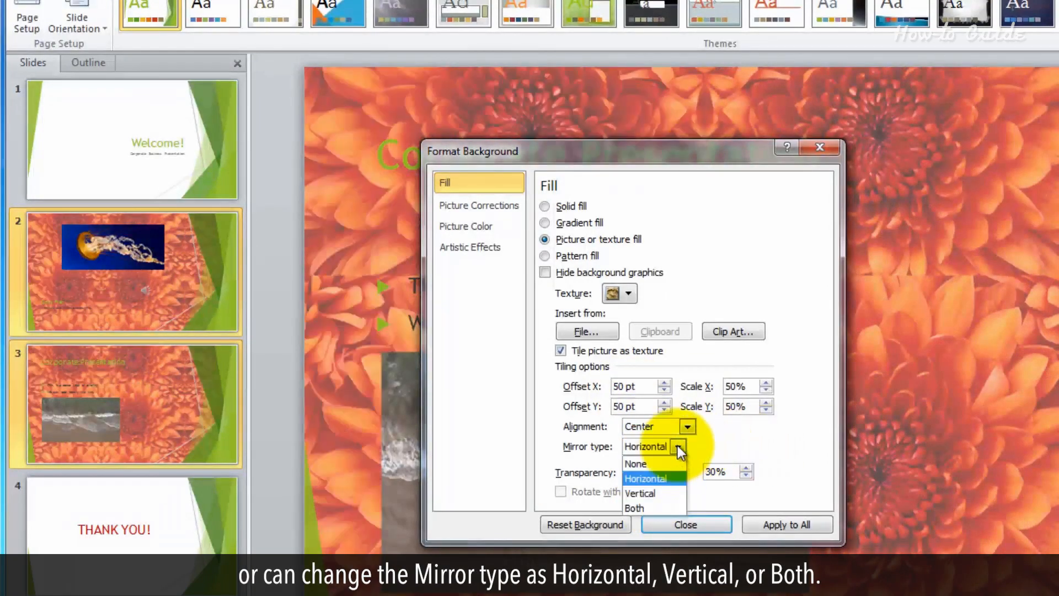
{"action": "left_click", "coordinate": [640, 493]}
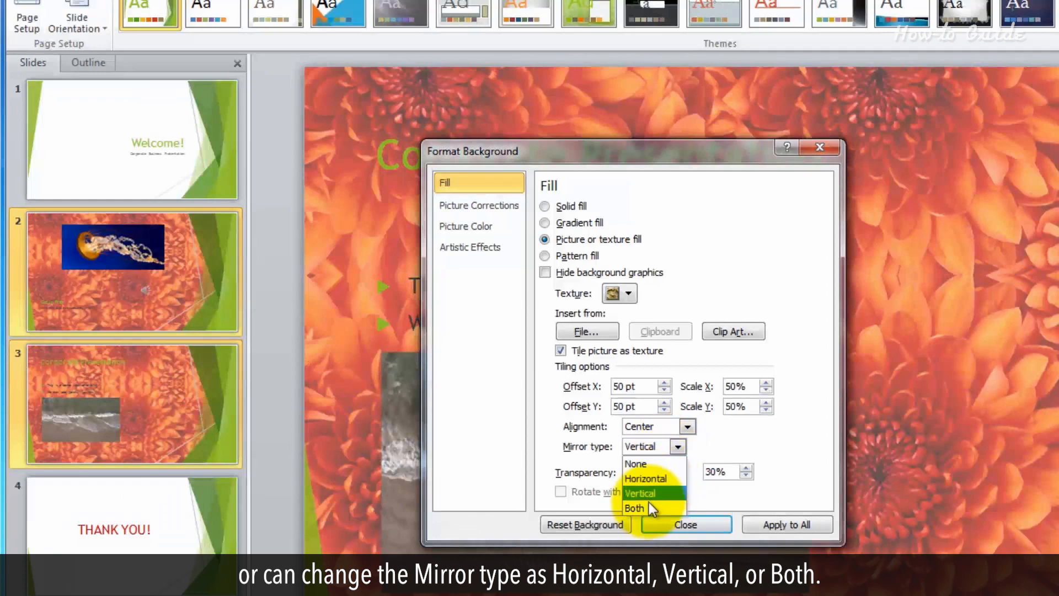
{"action": "left_click", "coordinate": [633, 508]}
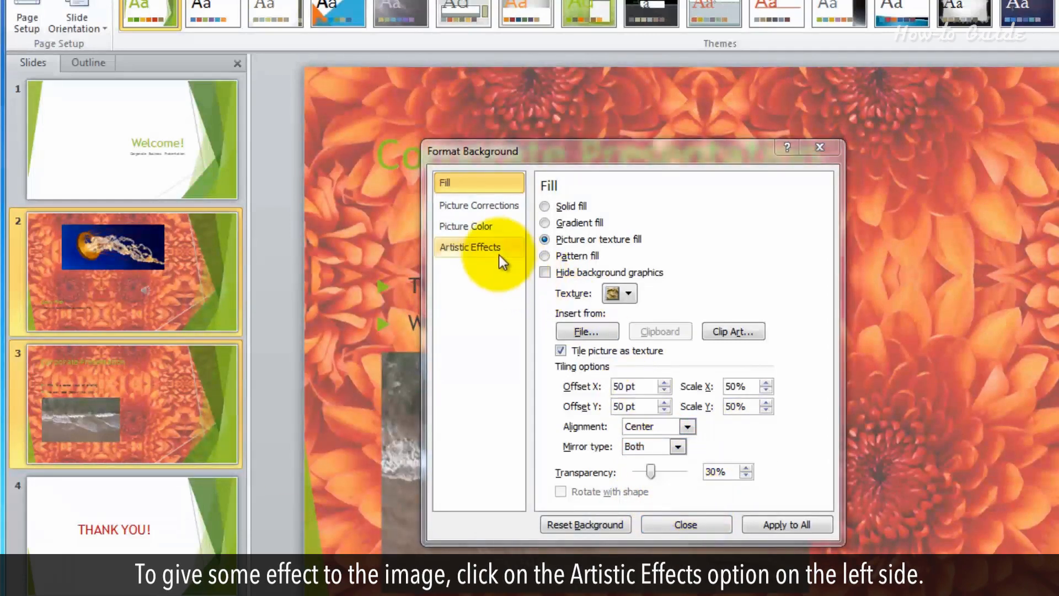
- Preview the Pencil Sketch artistic effect on the background, then reset it
{"action": "left_click", "coordinate": [470, 246]}
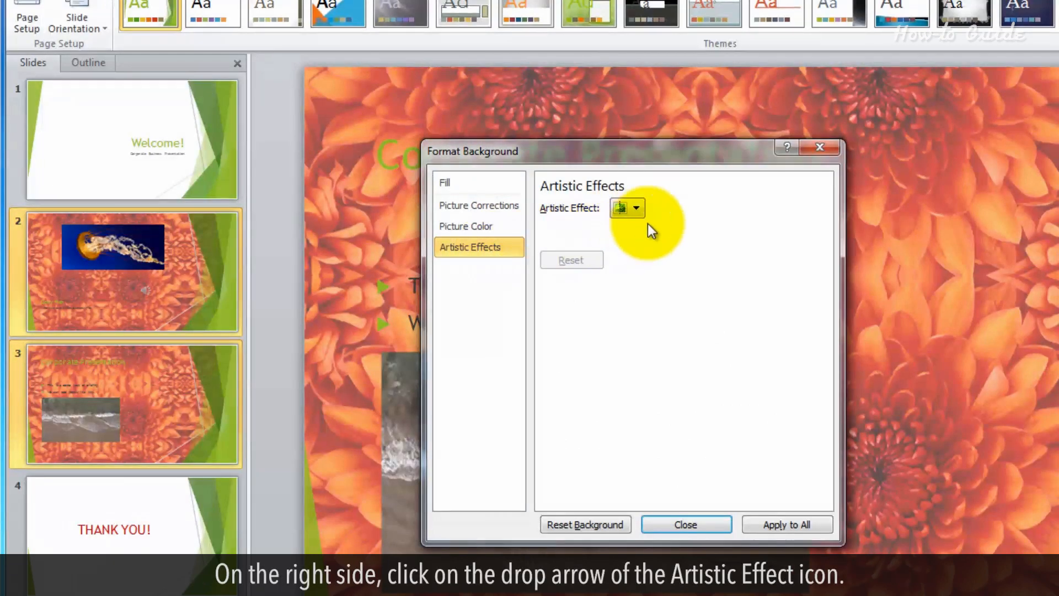
{"action": "mouse_move", "coordinate": [638, 210]}
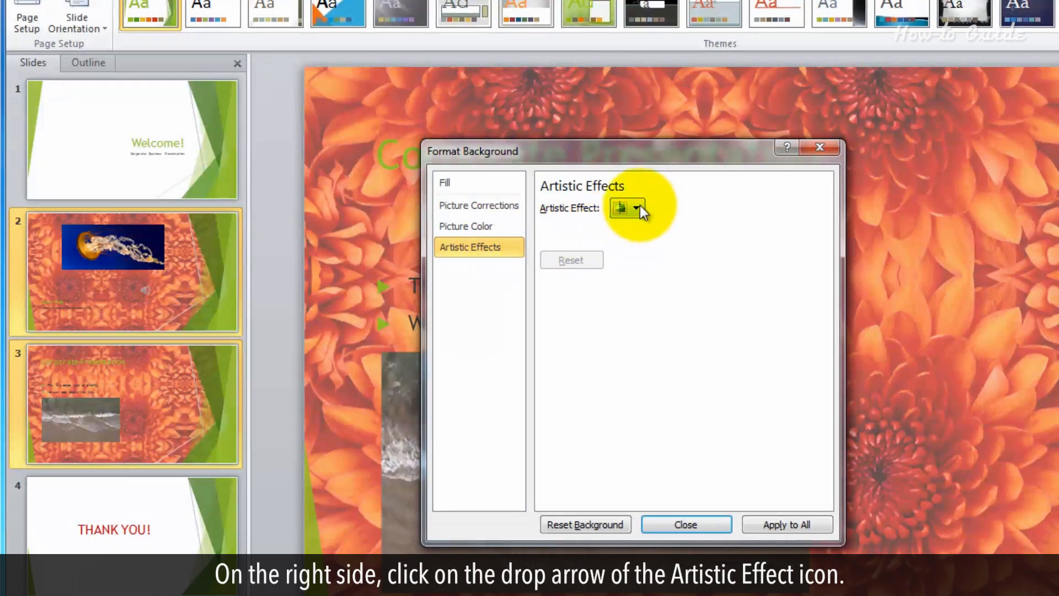
{"action": "left_click", "coordinate": [637, 207]}
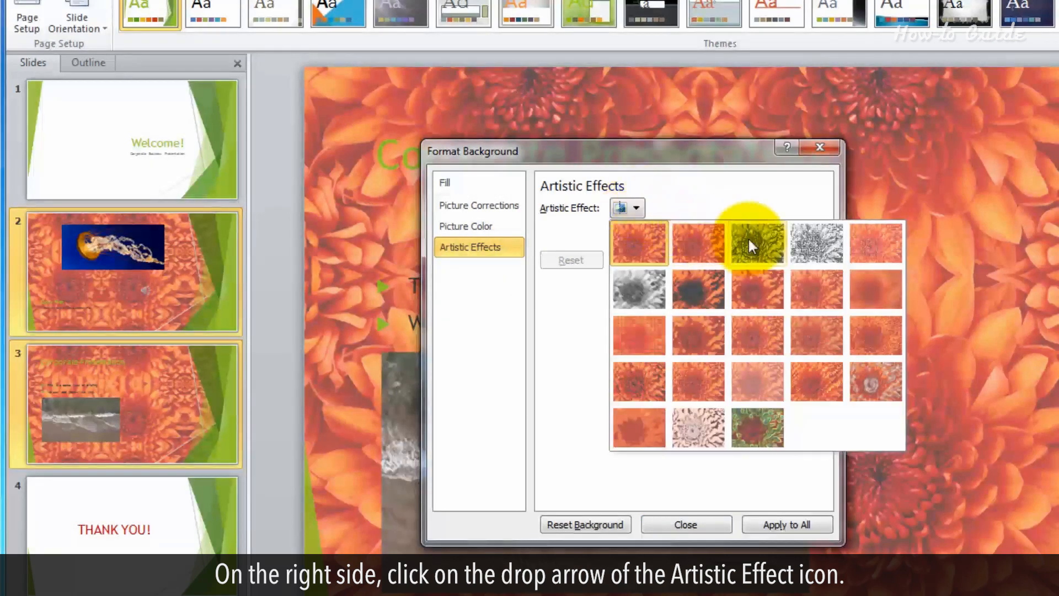
{"action": "left_click", "coordinate": [757, 242]}
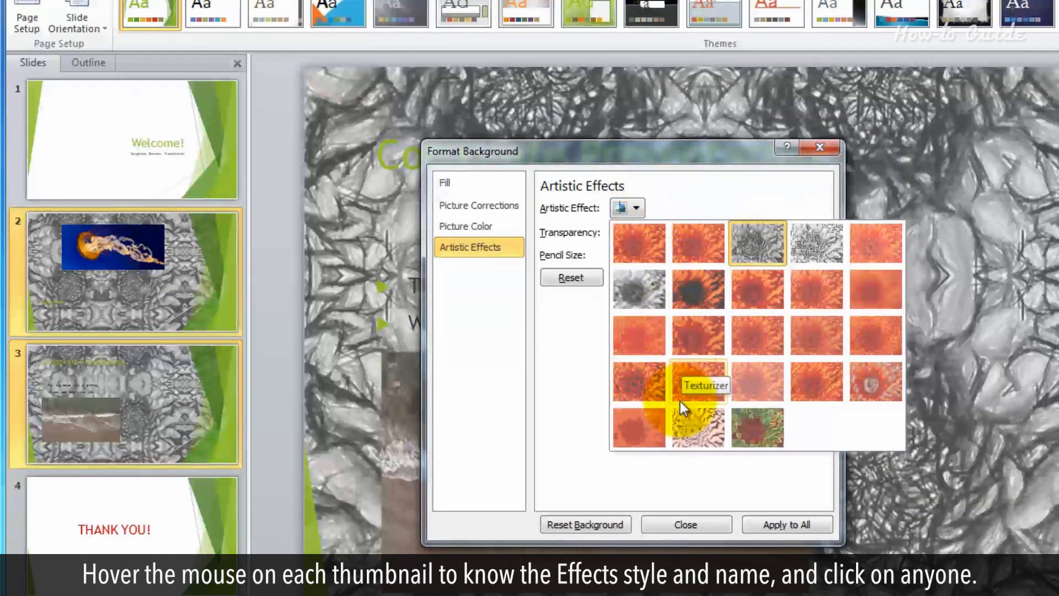
{"action": "mouse_move", "coordinate": [698, 436]}
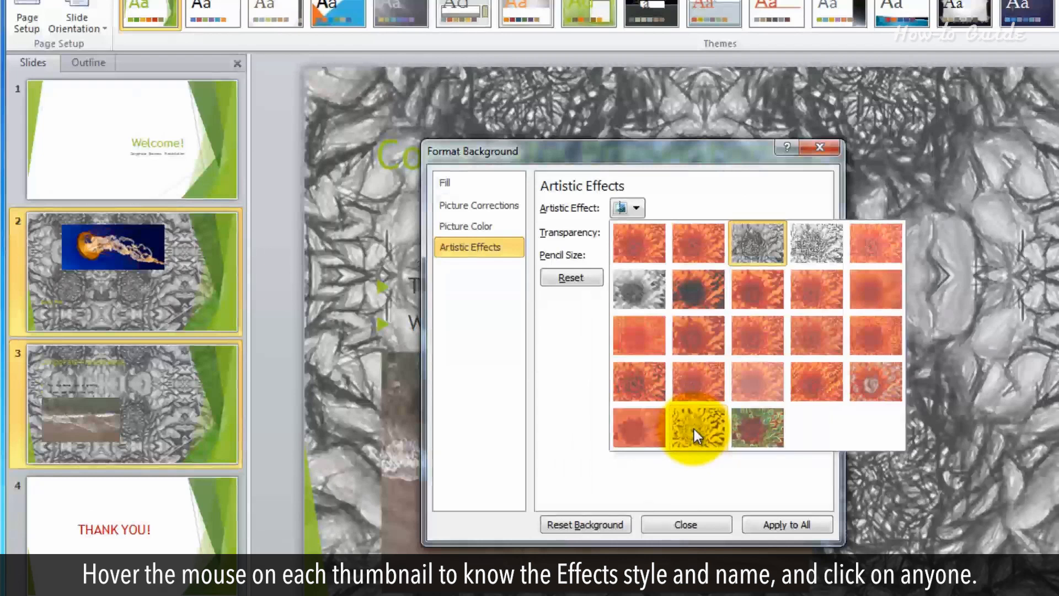
{"action": "left_click", "coordinate": [696, 425]}
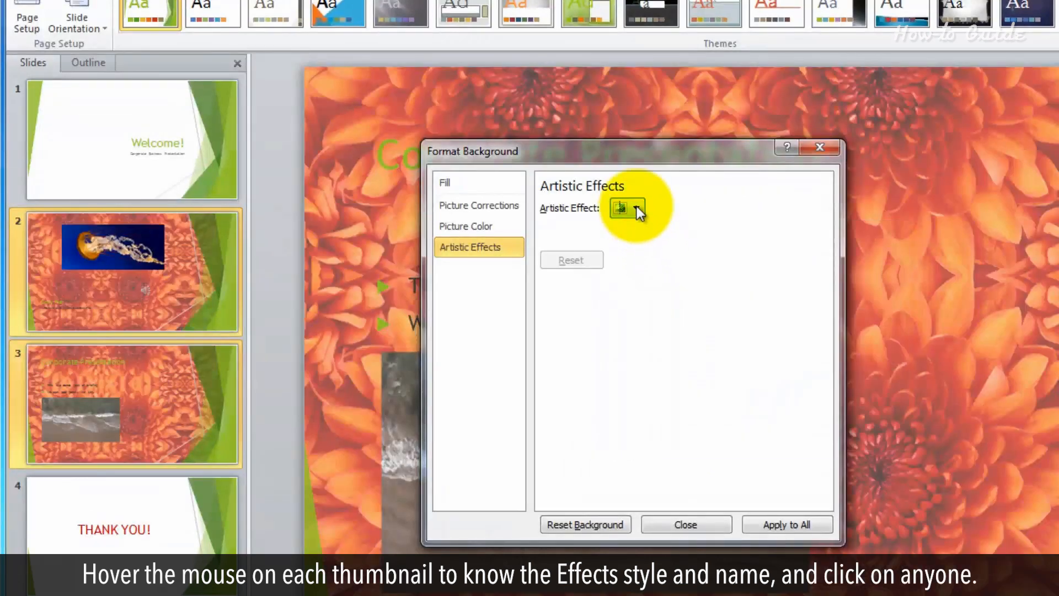
{"action": "left_click", "coordinate": [625, 208]}
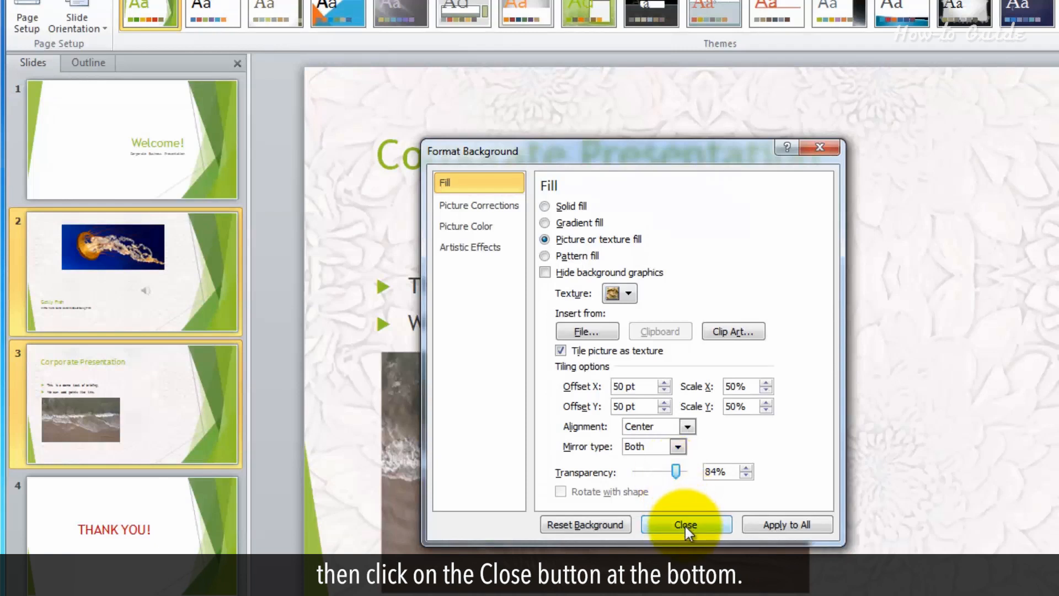
- Close the Format Background dialog
{"action": "left_click", "coordinate": [684, 524]}
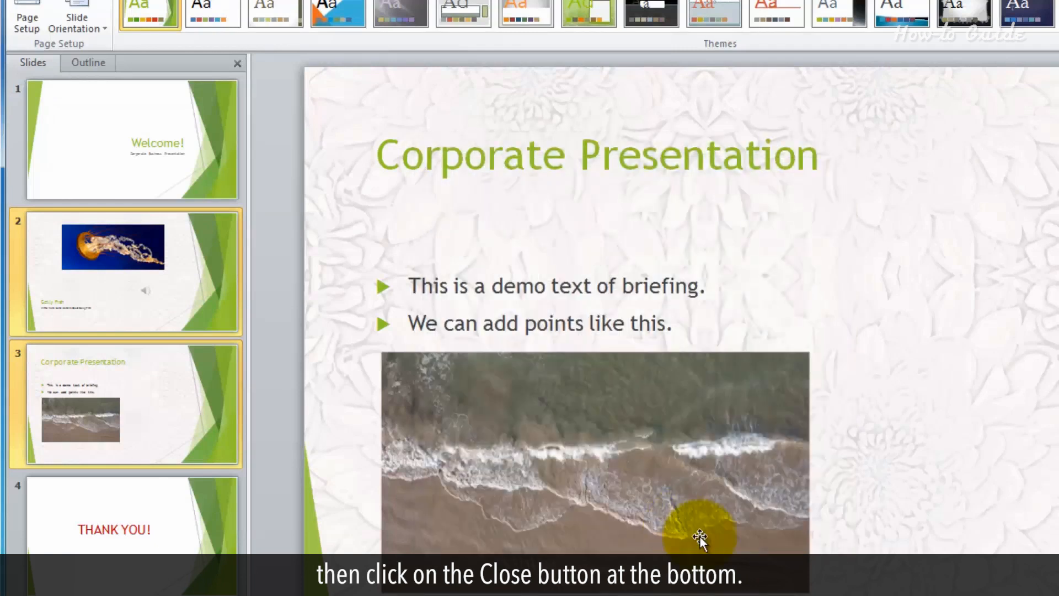